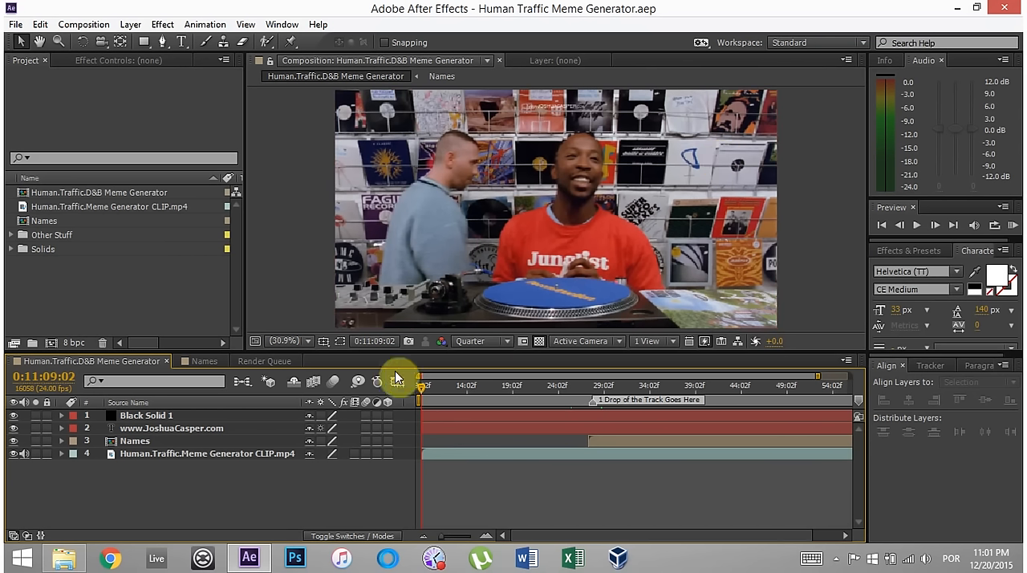
mouse_move(485, 241)
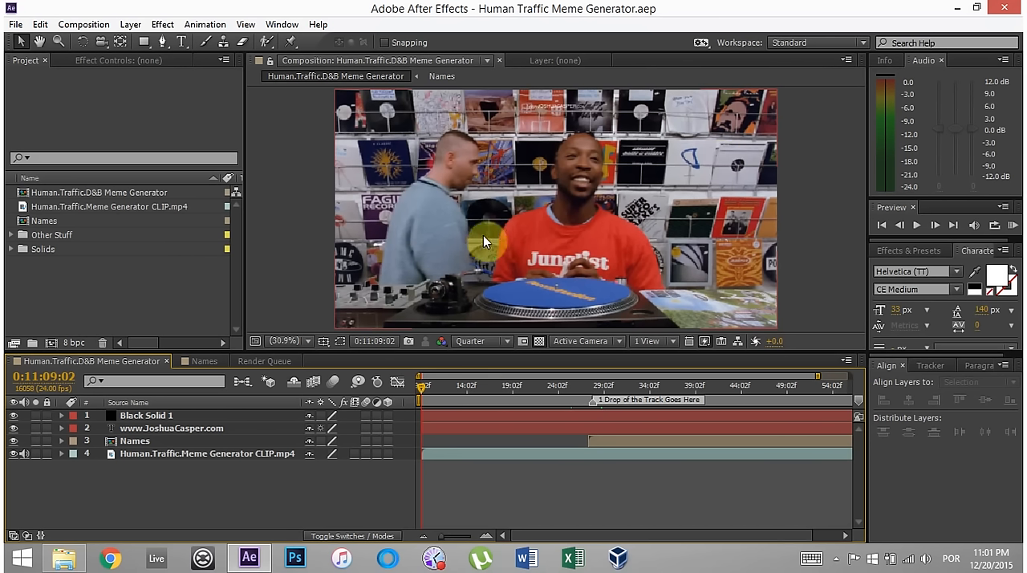
mouse_move(485, 258)
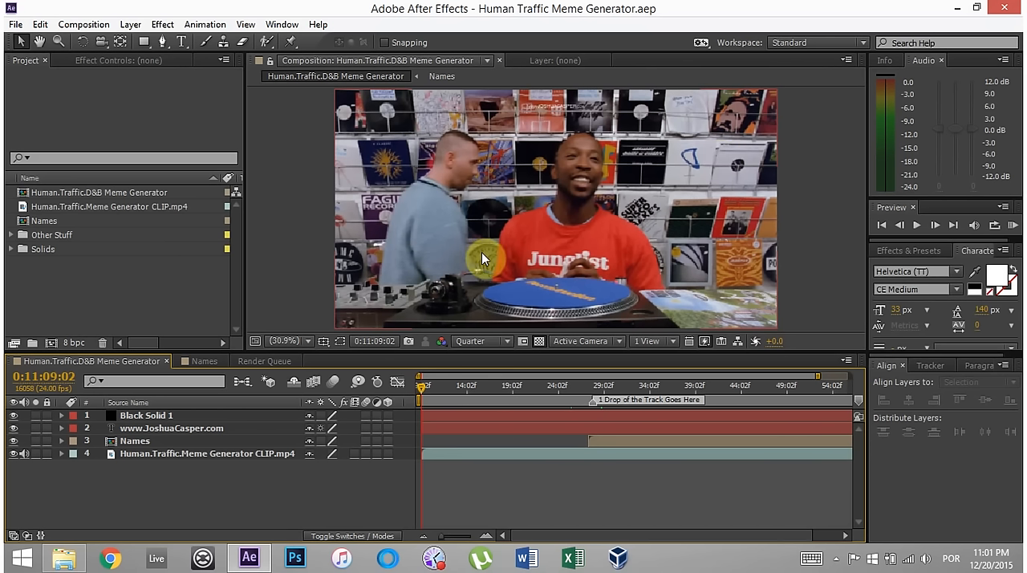
mouse_move(520, 279)
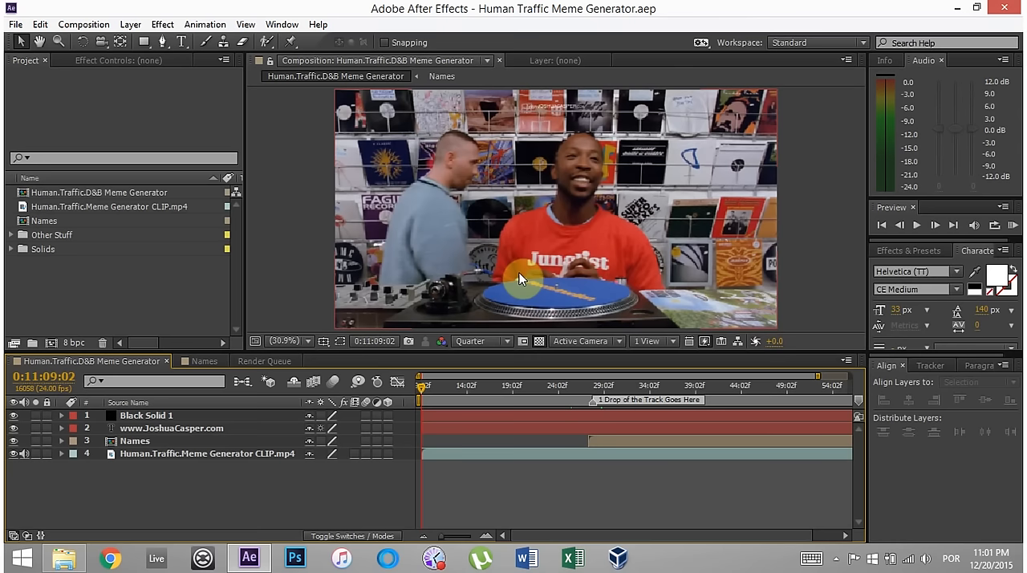
mouse_move(592, 251)
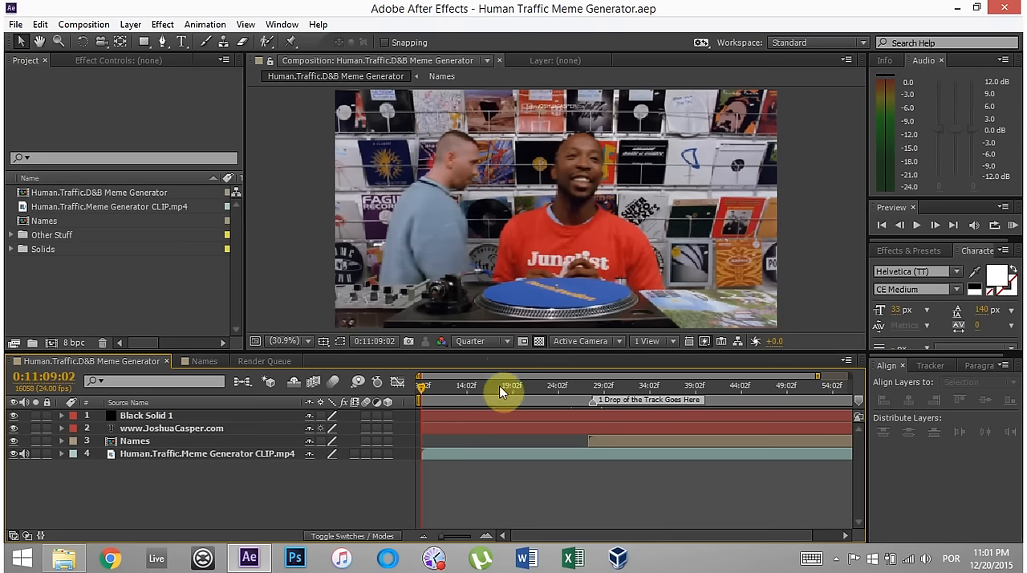
Step: Scrub the meme composition from its start through the drop marker to the Prototypes shot
drag(512, 388, 423, 388)
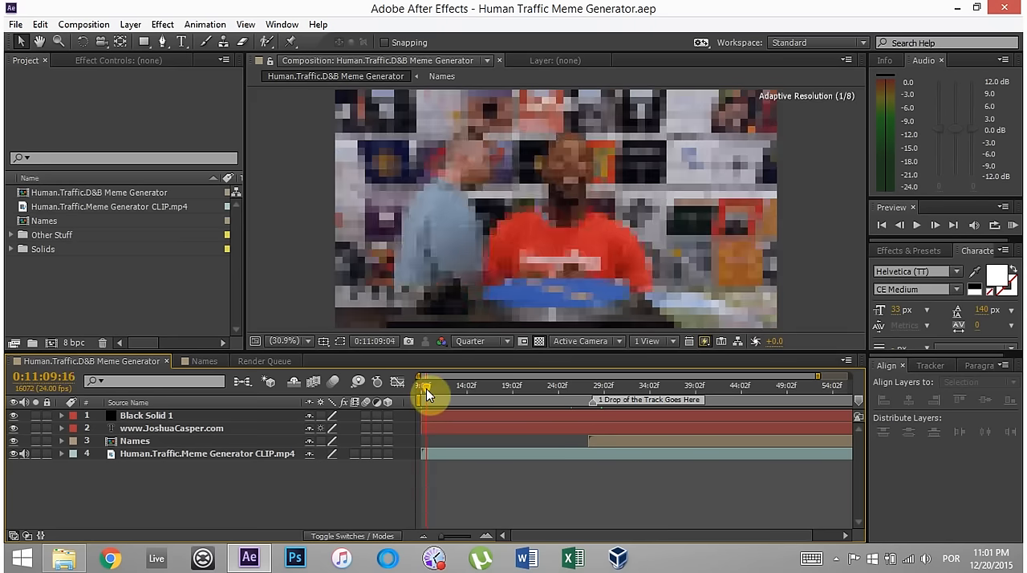
drag(424, 389, 574, 388)
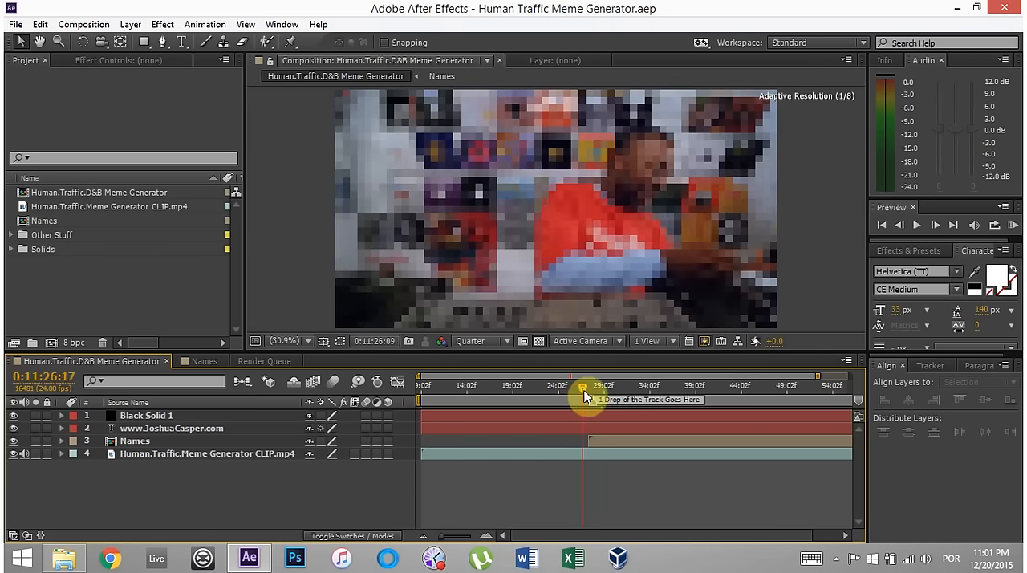
drag(585, 388, 607, 388)
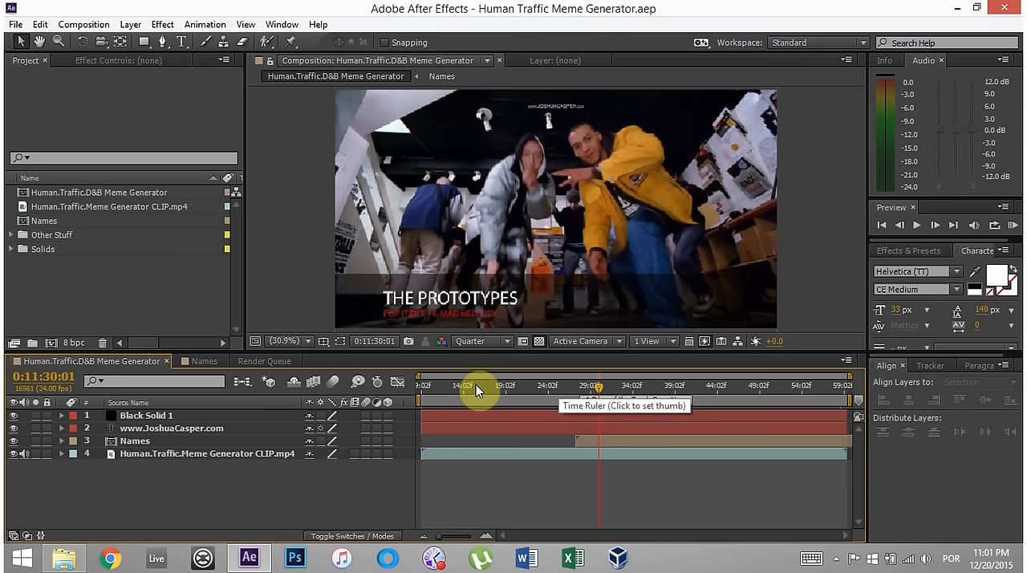
mouse_move(276, 415)
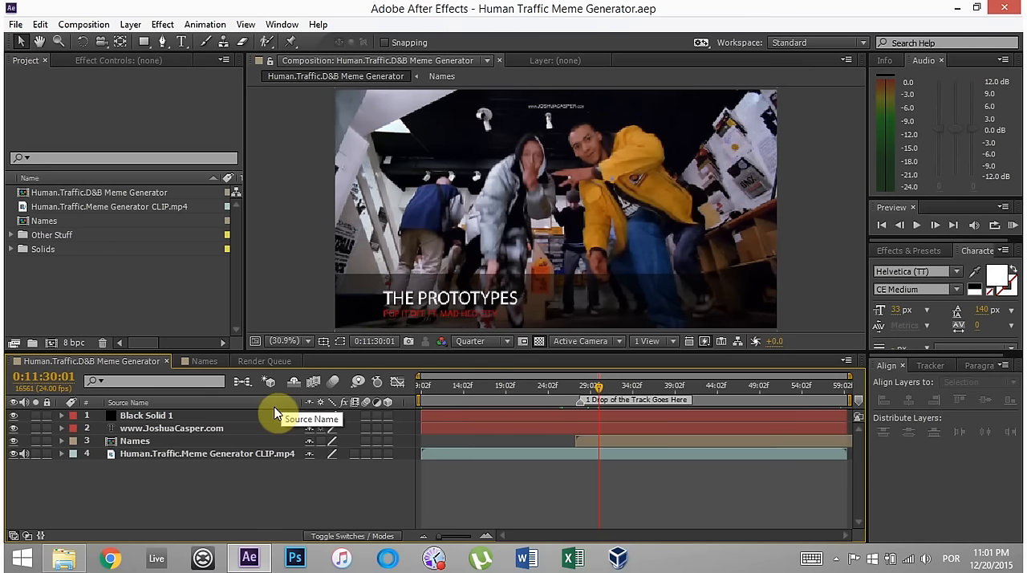
mouse_move(594, 415)
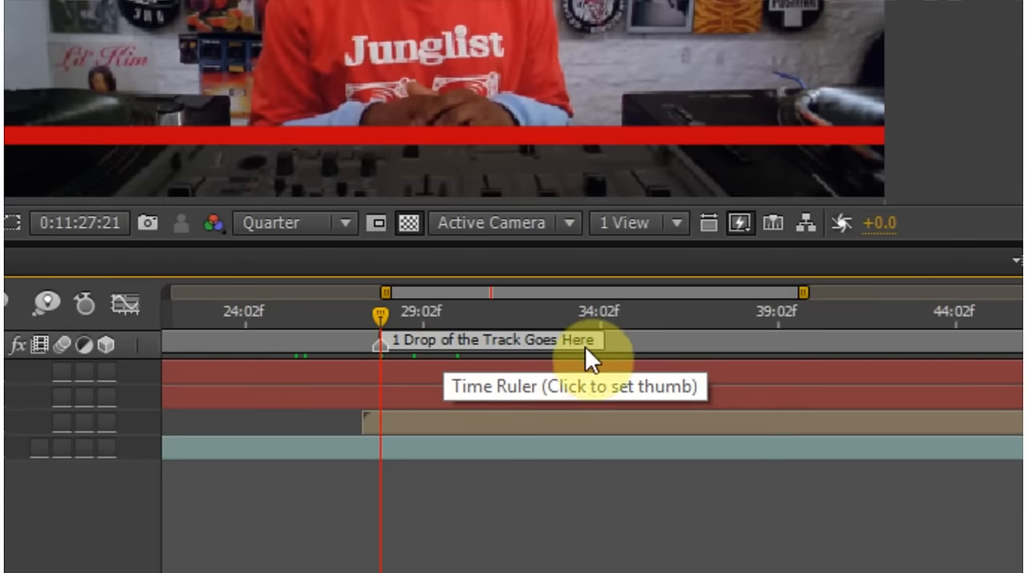
mouse_move(384, 337)
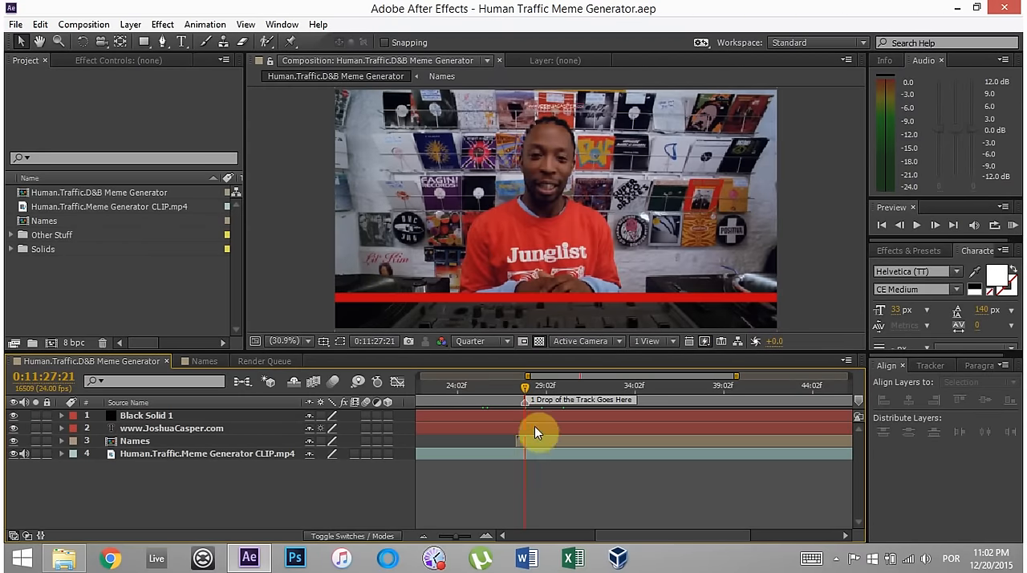
mouse_move(527, 490)
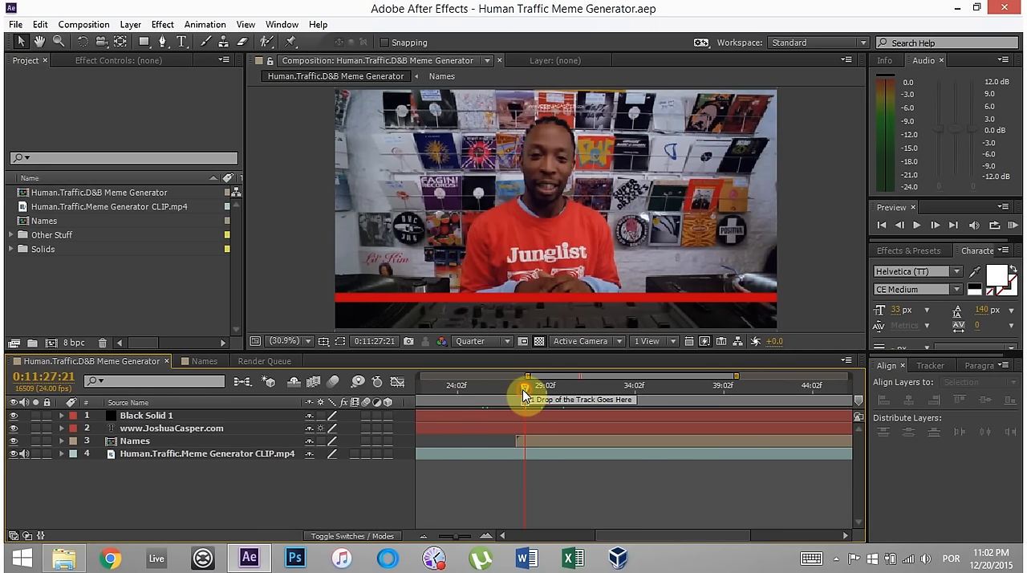
Step: Scrub around the drop marker so the Prototypes title shot shows again
drag(526, 388, 517, 388)
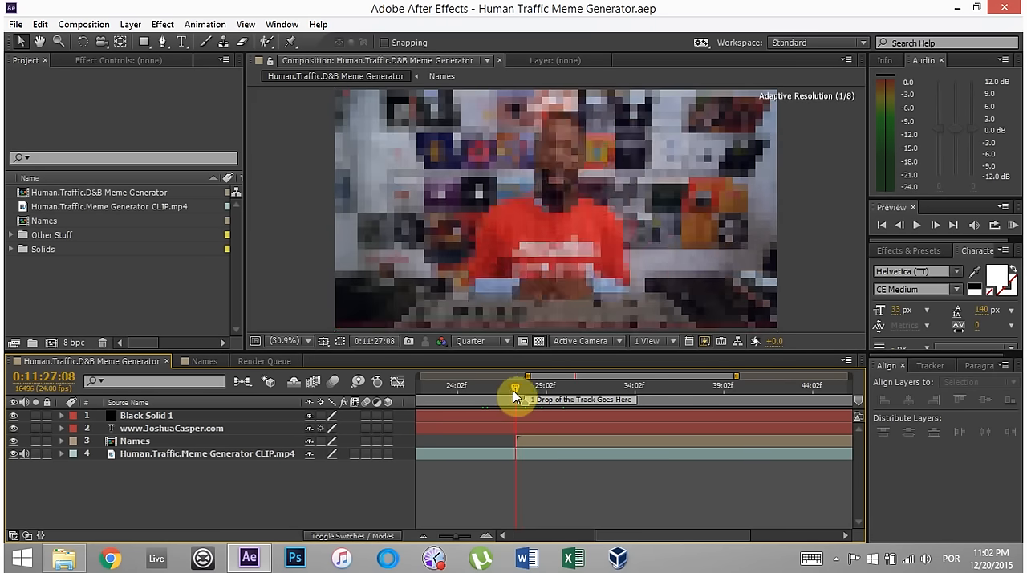
drag(517, 389, 507, 388)
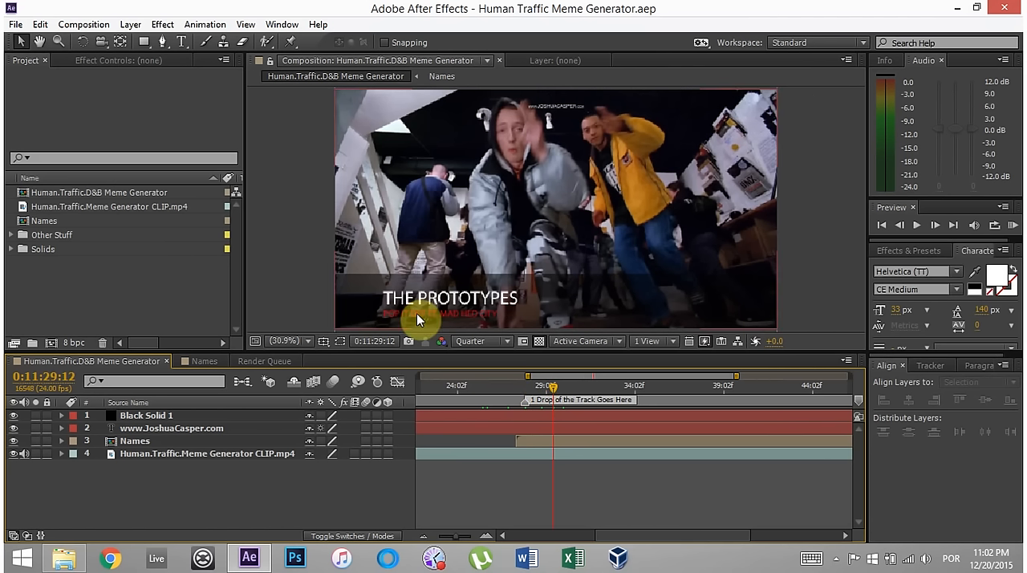
click(155, 559)
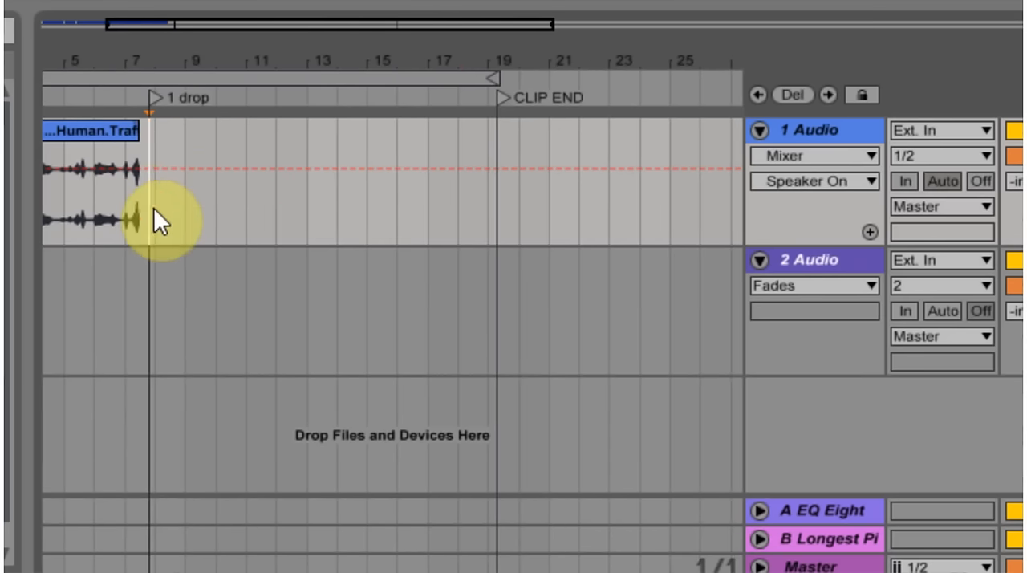
Step: Select the audio after the '1 drop' locator in Live, then return to After Effects
drag(158, 217, 549, 217)
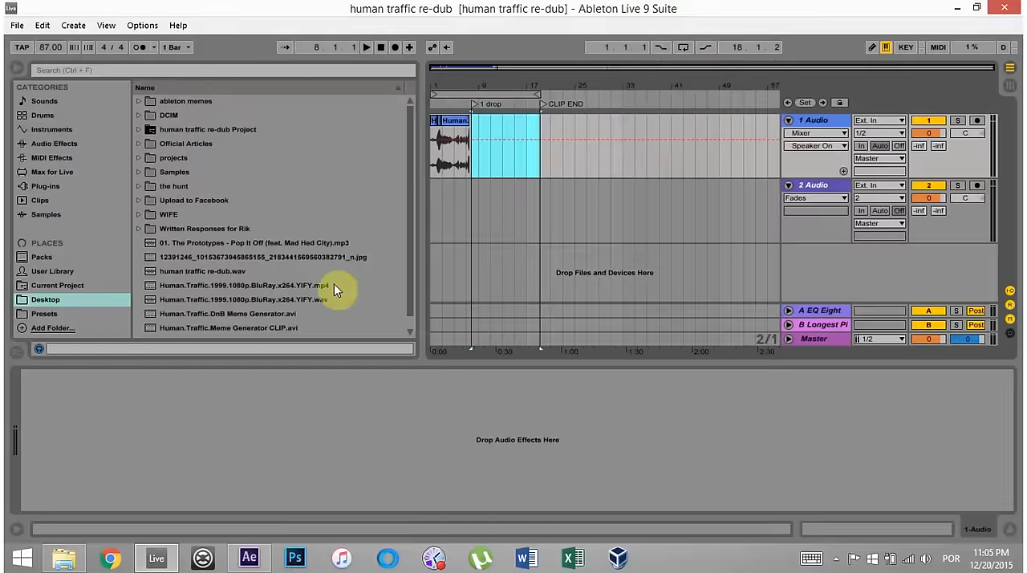
click(249, 559)
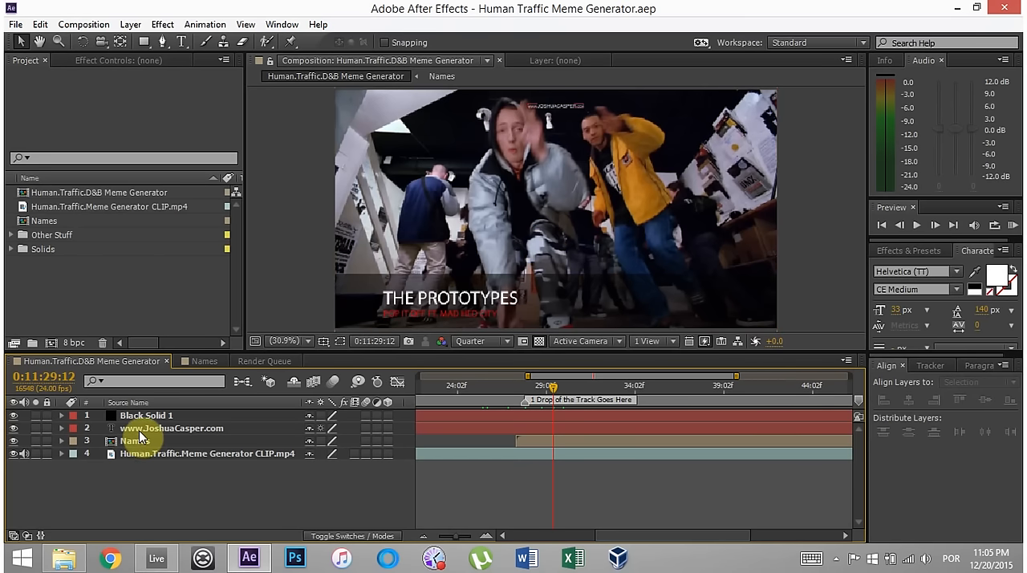